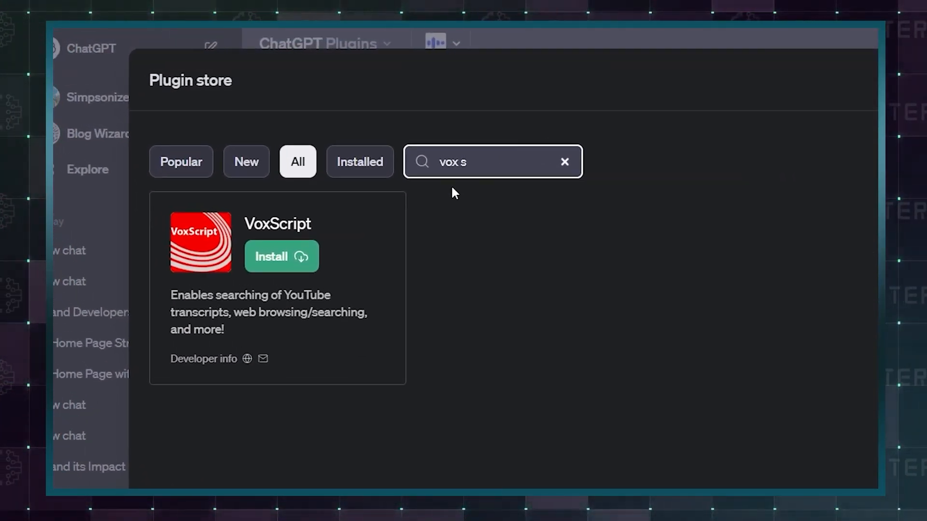
Install the VoxScript plugin from its card in the plugin store
left_click(282, 257)
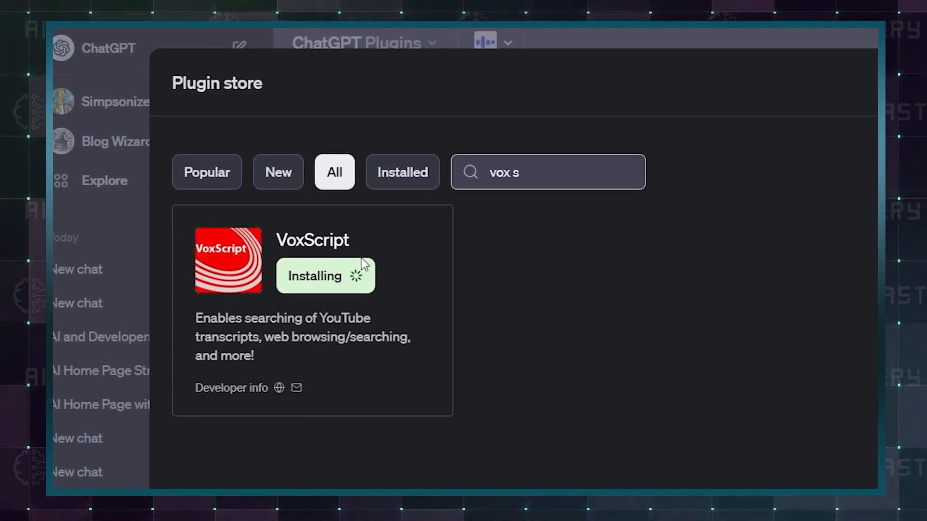
mouse_move(402, 260)
type("aiticker")
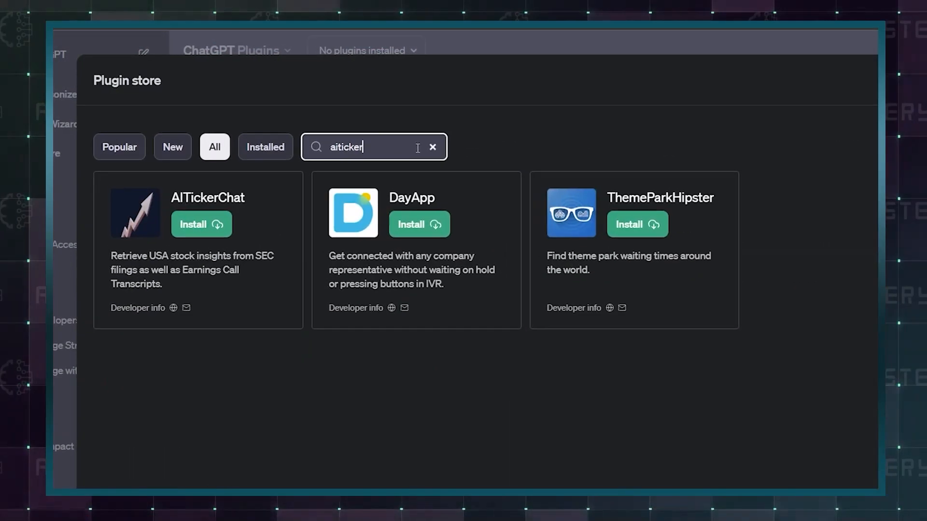
Install the AITickerChat plugin from its card in the plugin store
left_click(201, 224)
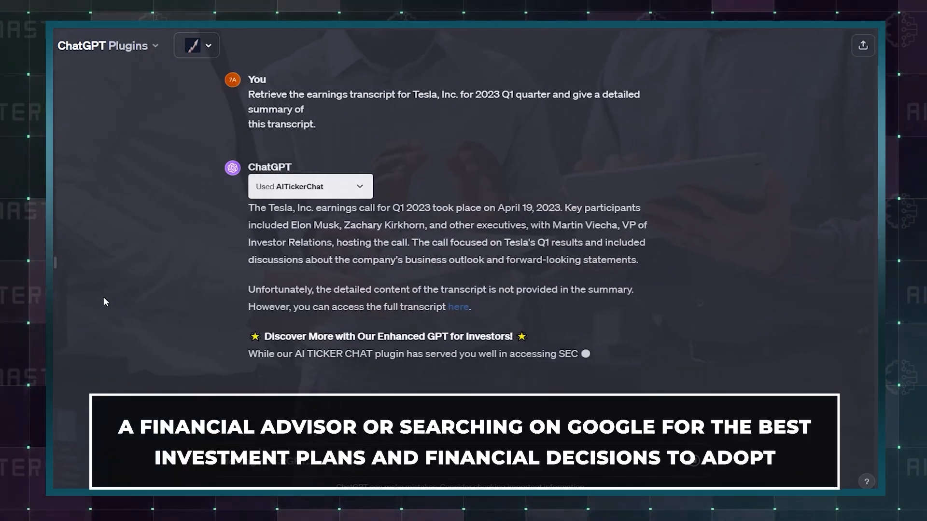
Scroll down through AITickerChat's Tesla Q1 2023 earnings call summary to its end
scroll("down", 3)
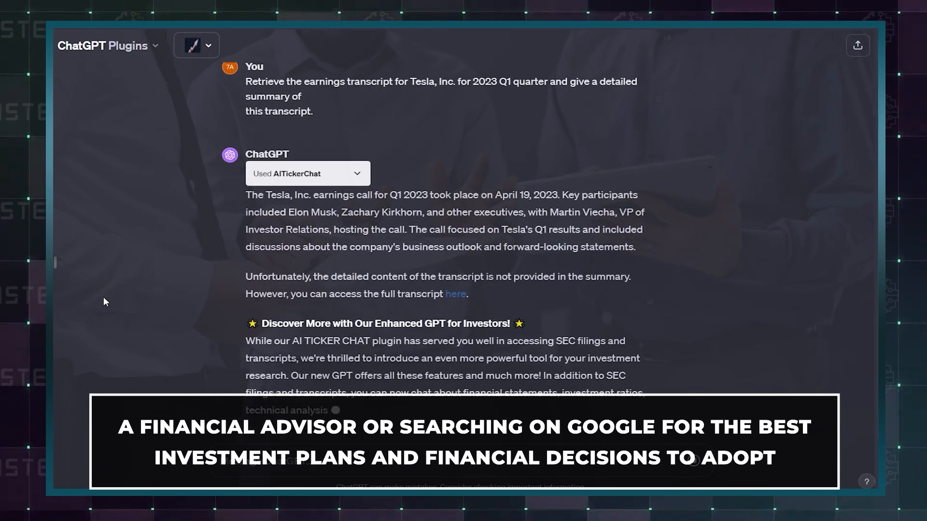
scroll("down", 3)
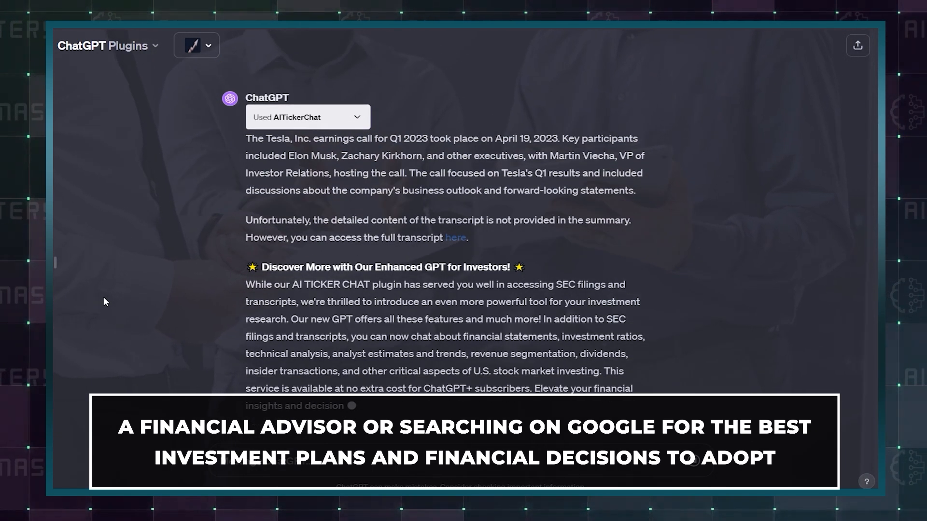